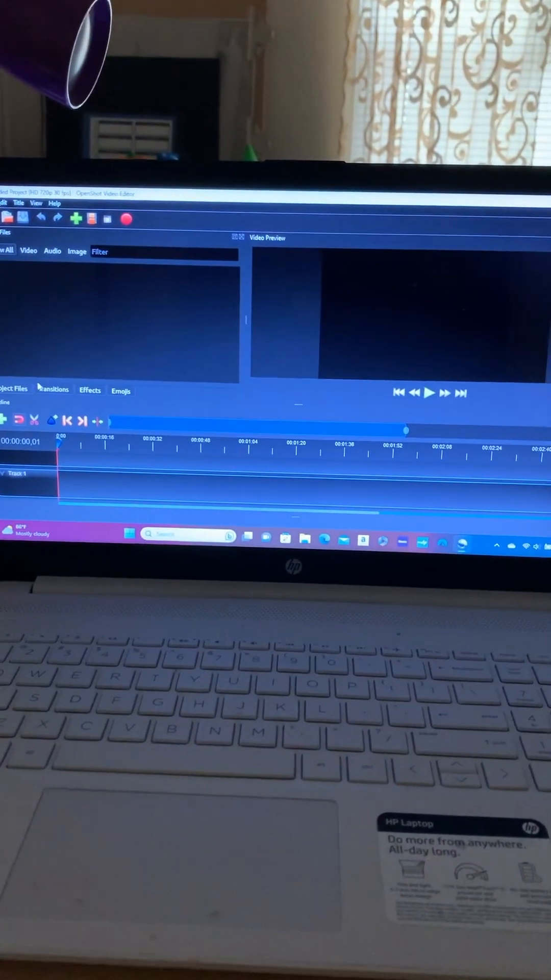
Browse the Effects library, then switch to the Transitions library.
left_click(121, 390)
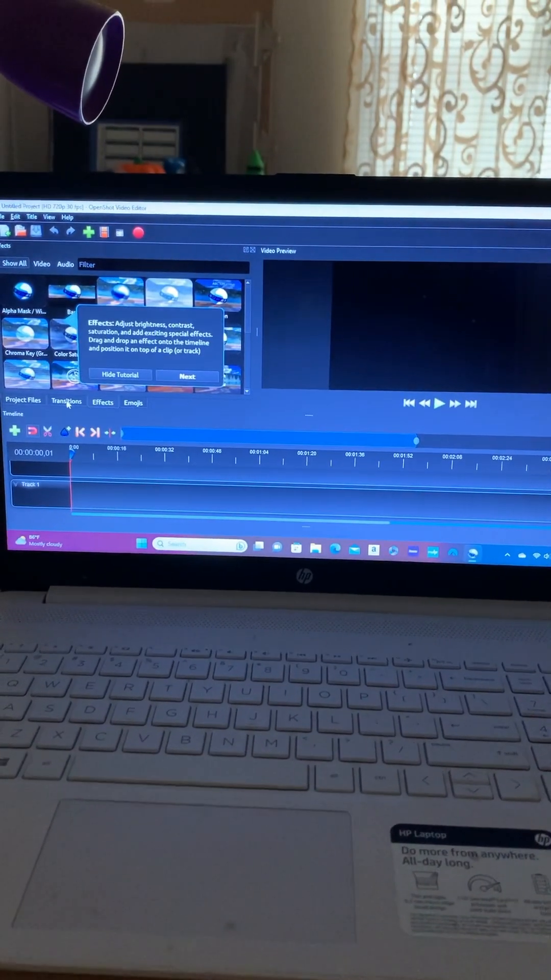
left_click(66, 401)
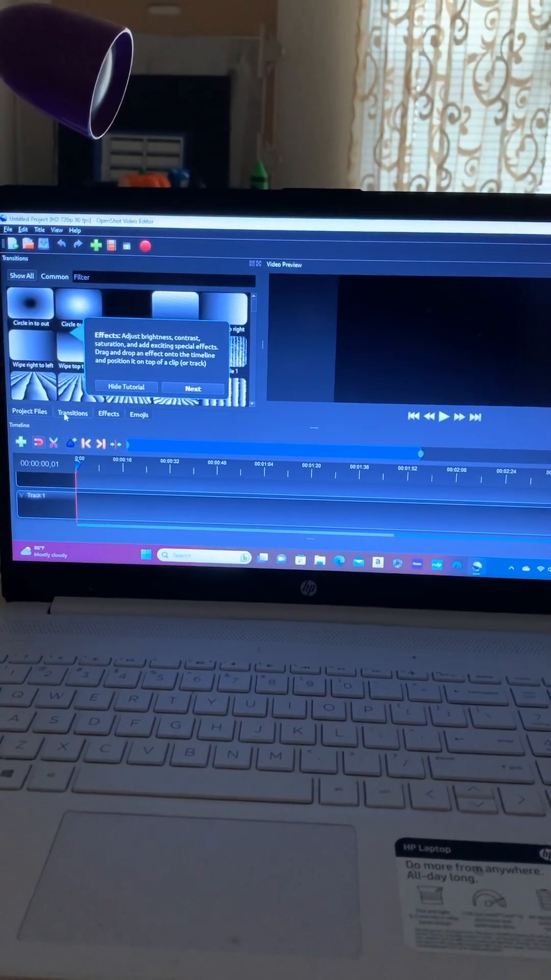